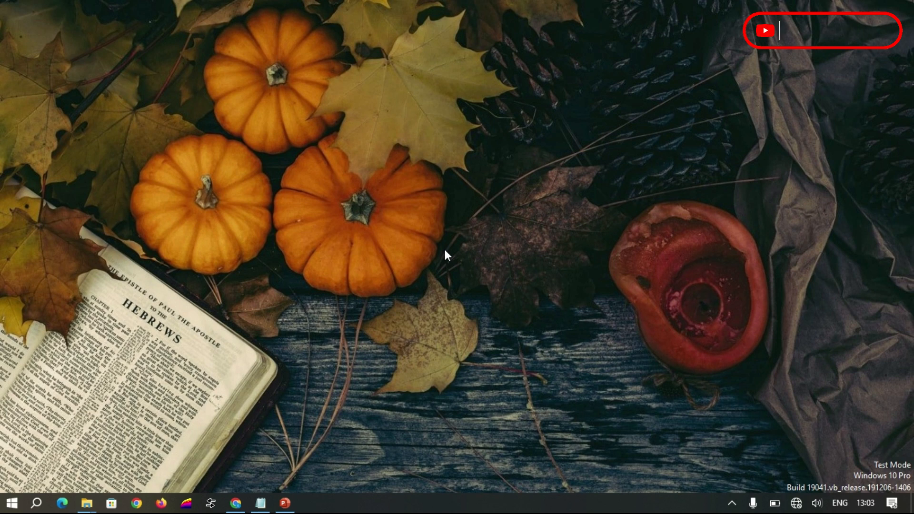
Search the Start menu for Global Mapper so version 23.0 appears as best match.
type("@Nexxis Tutorials")
type("Gl")
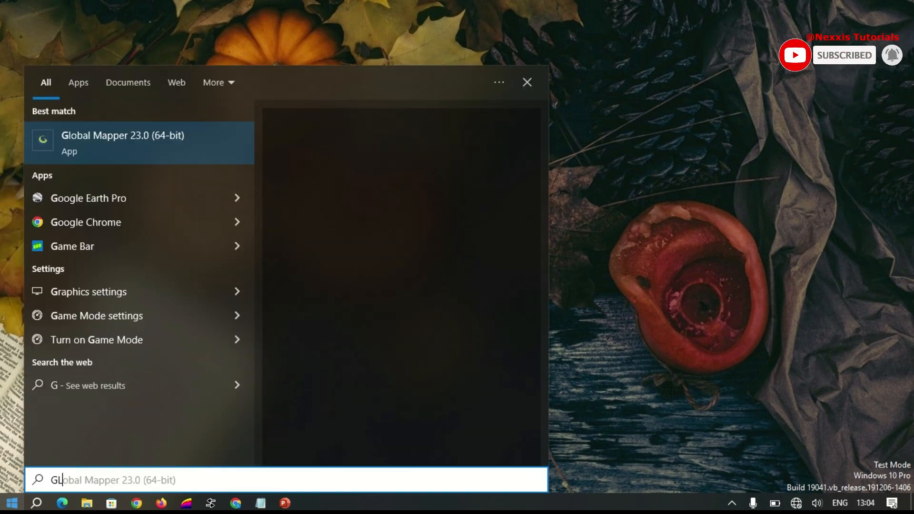
Launch Global Mapper and load the IVH-orthomosaic.tiff as a workspace layer.
left_click(123, 143)
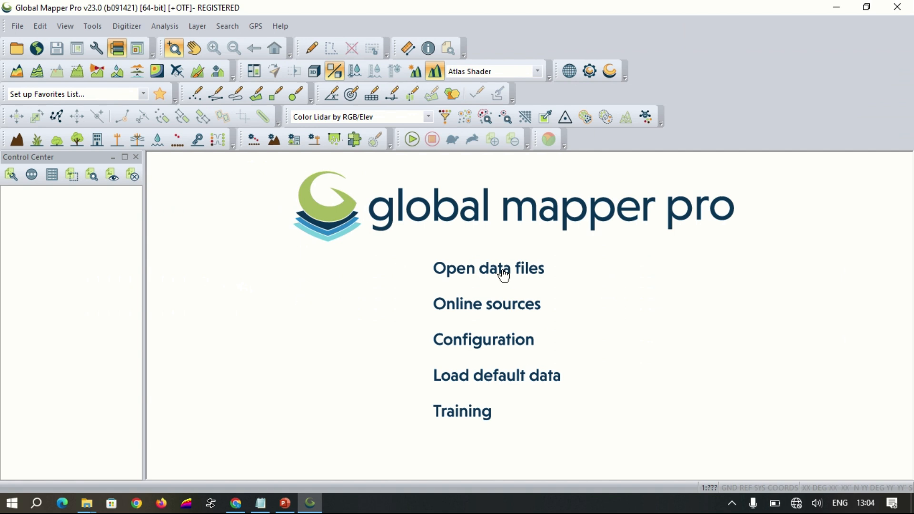
left_click(487, 268)
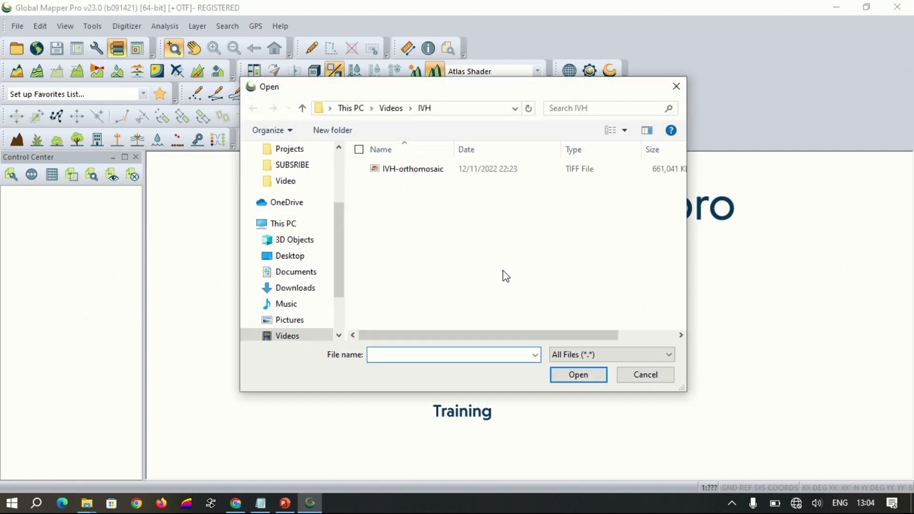
mouse_move(480, 266)
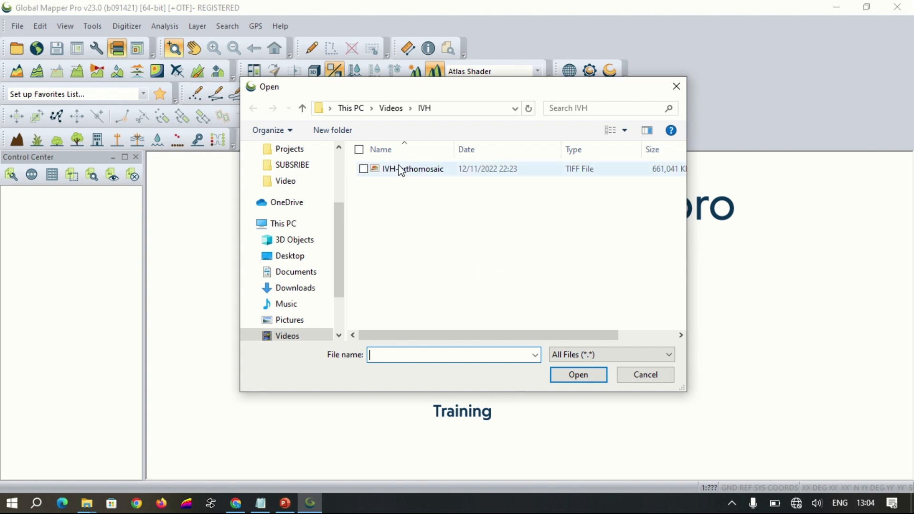
mouse_move(405, 175)
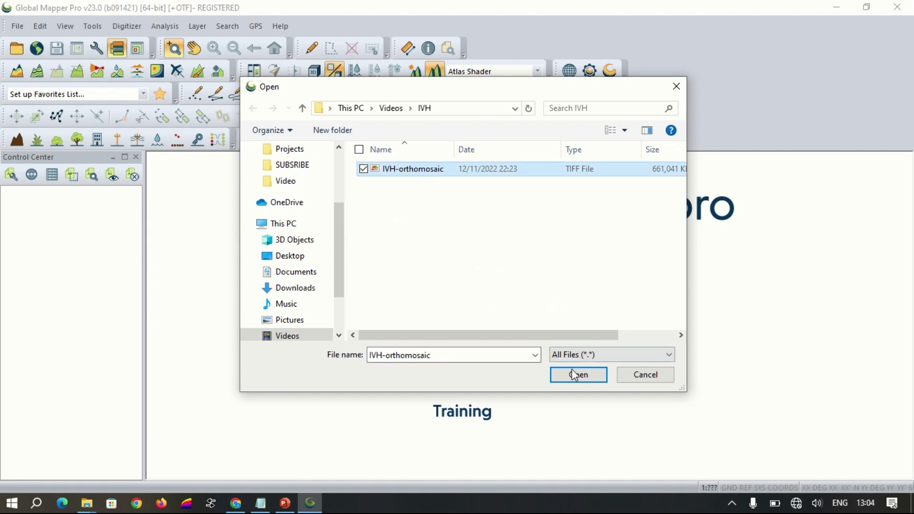
left_click(577, 374)
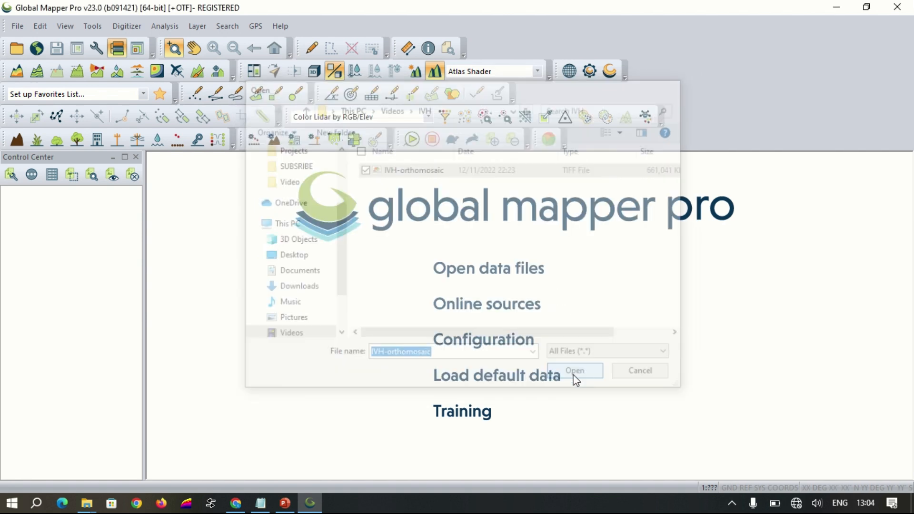
left_click(574, 370)
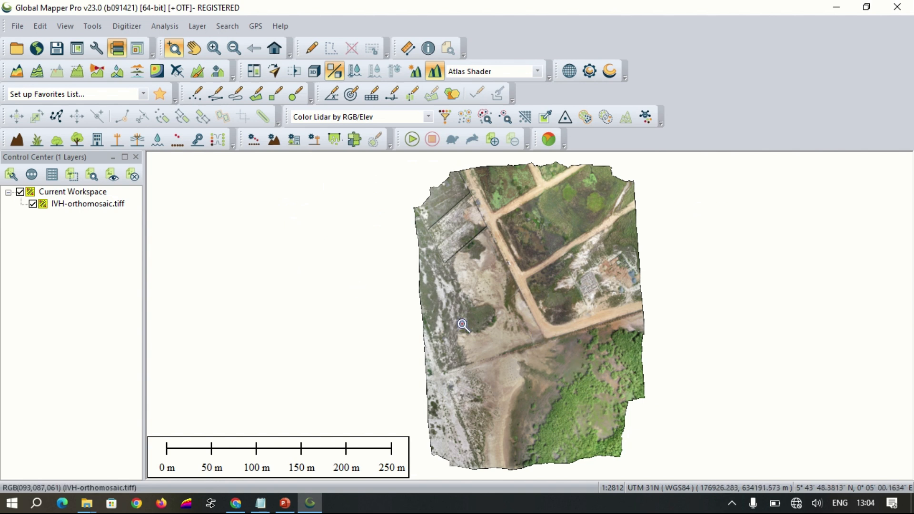
mouse_move(540, 330)
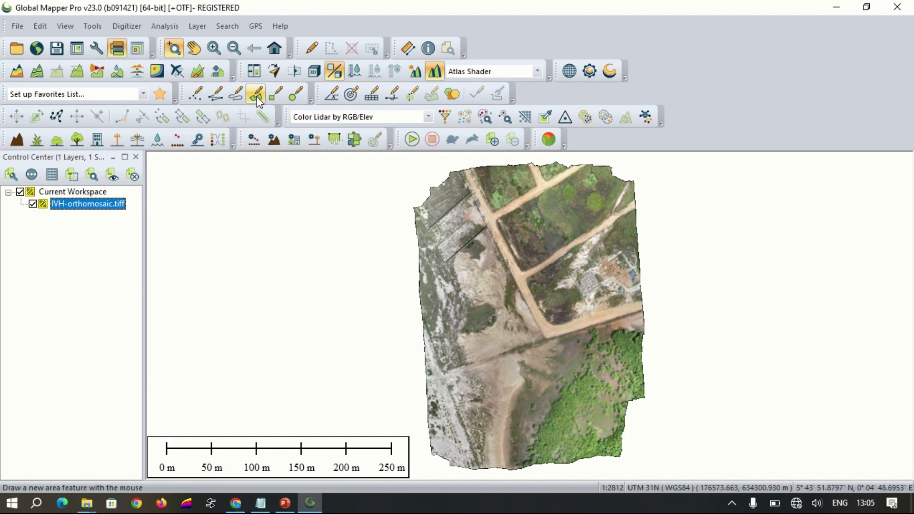
Start a new Digitizer area feature and place its first vertex at the field's corner.
left_click(255, 94)
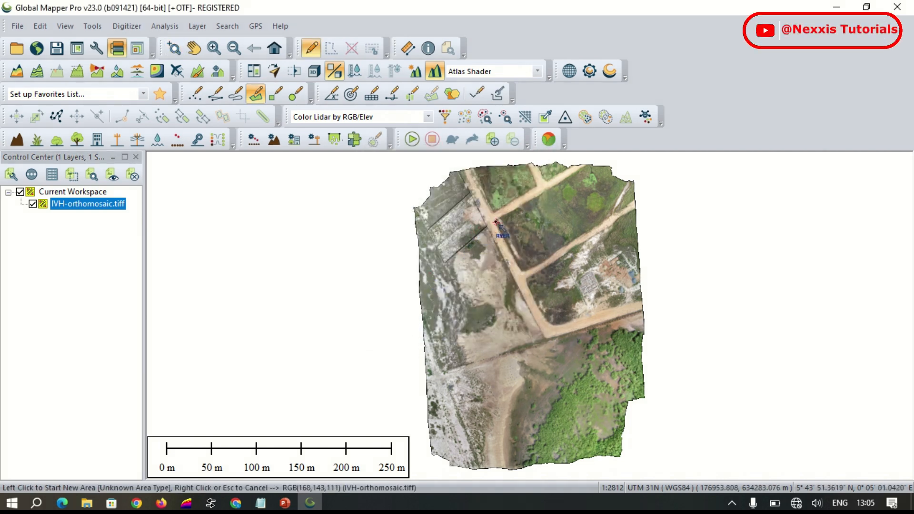
left_click(606, 300)
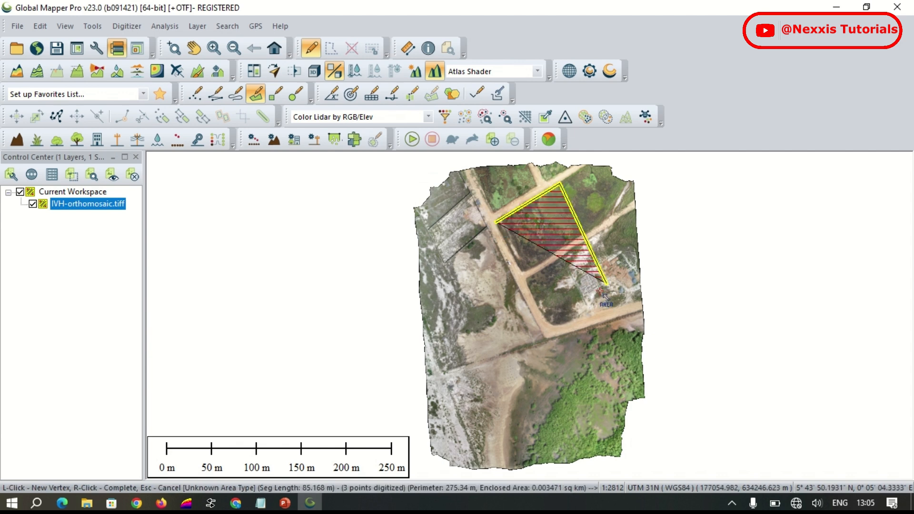
Close the polygon and save it as area 'TRY' in a new User Created Features layer.
left_click(591, 322)
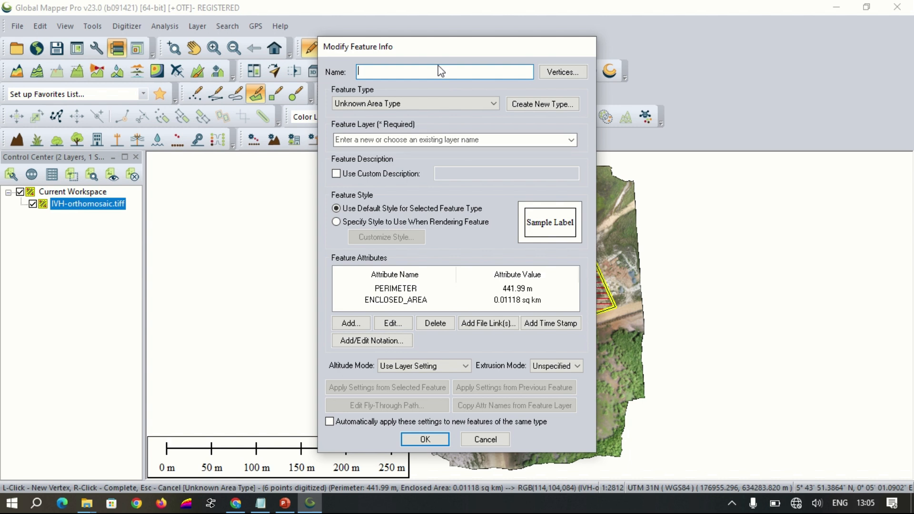
type("TRY")
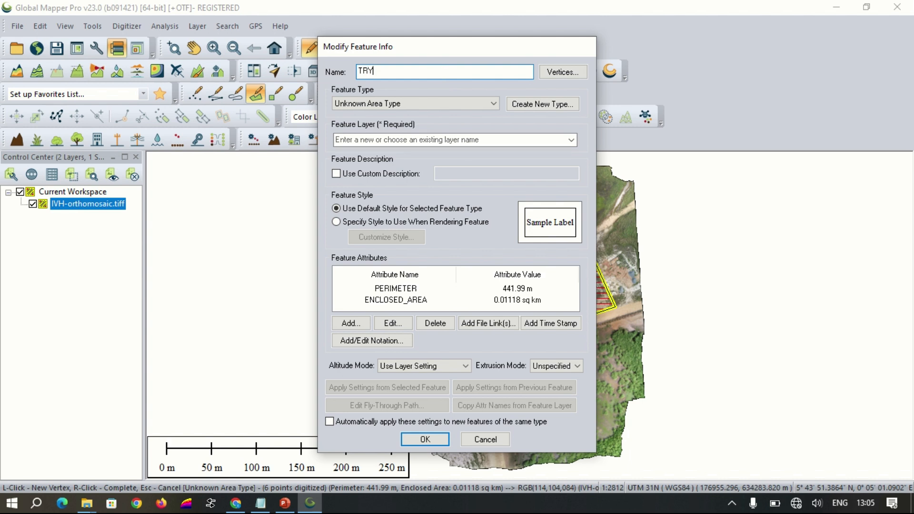
mouse_move(566, 159)
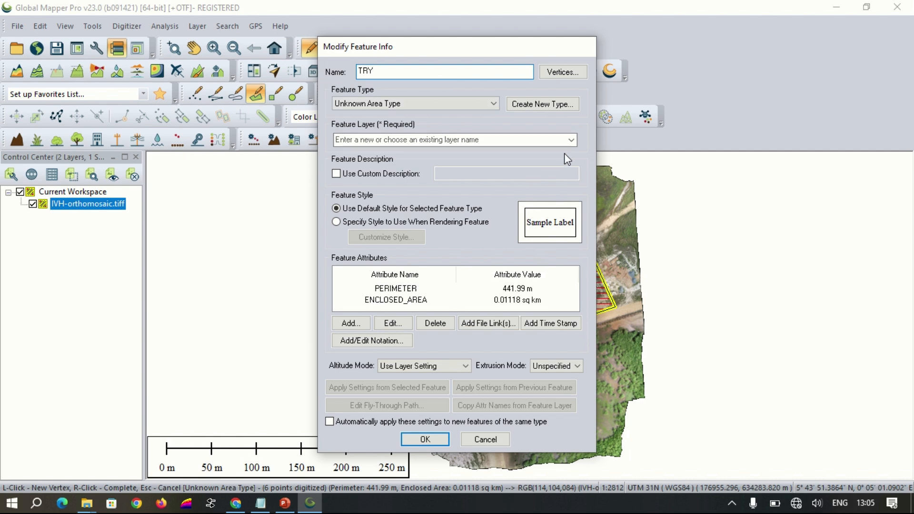
left_click(571, 139)
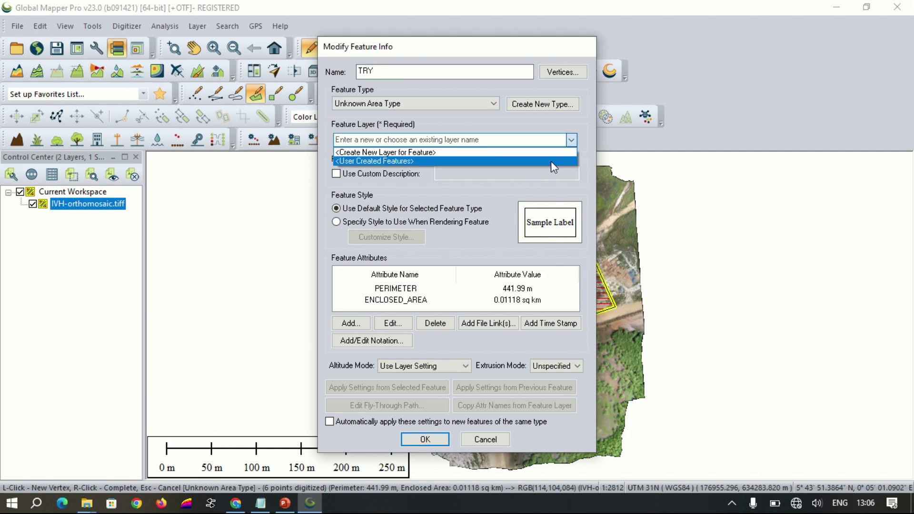
left_click(374, 161)
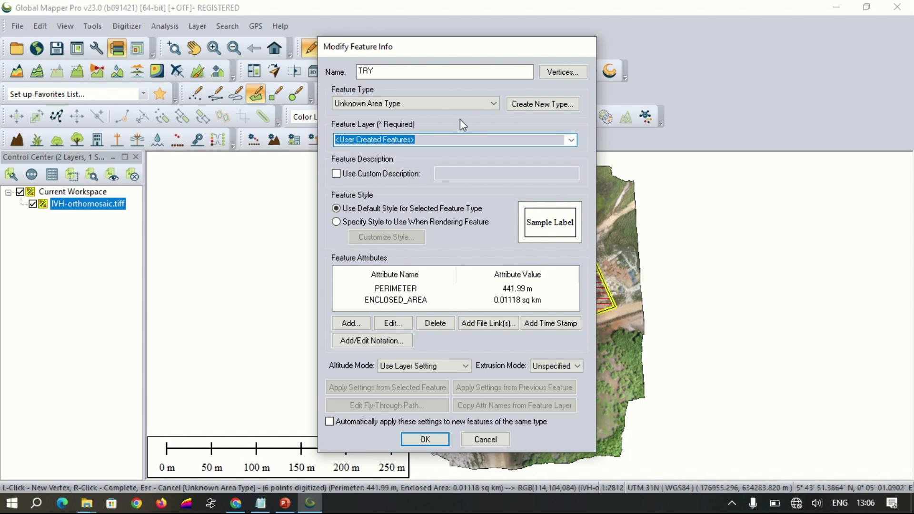
mouse_move(441, 269)
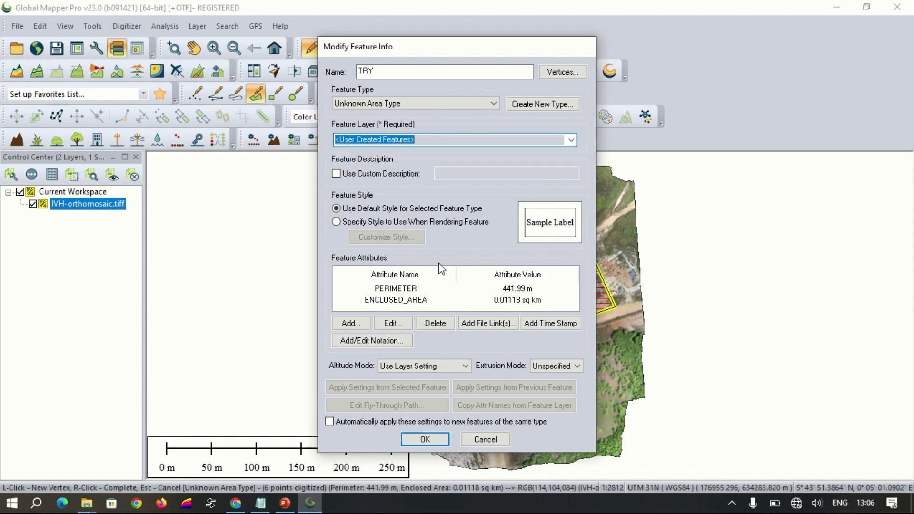
left_click(424, 439)
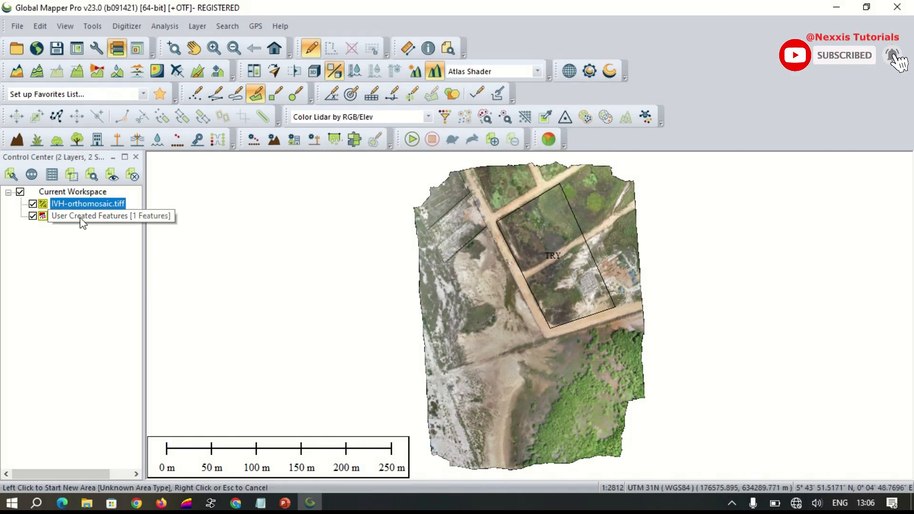
Refresh the layer display, activate User Created Features and select the TRY polygon on the map.
left_click(19, 191)
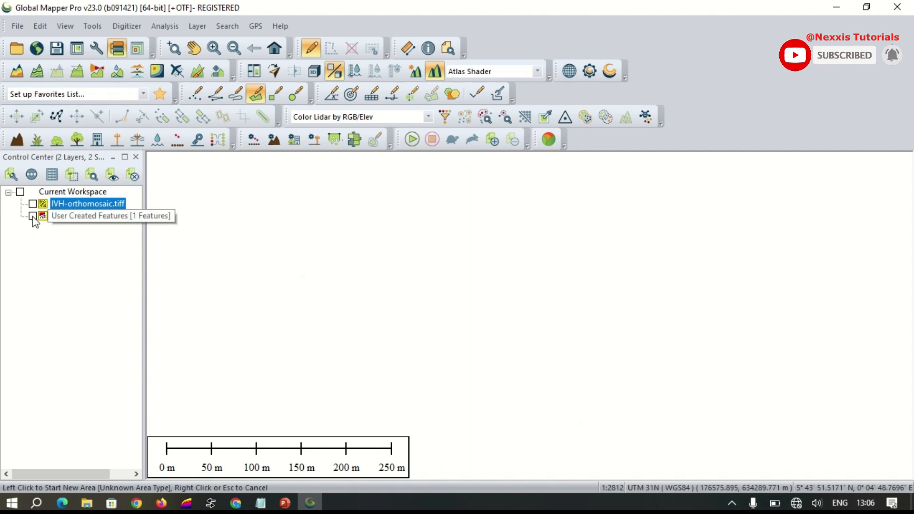
left_click(19, 191)
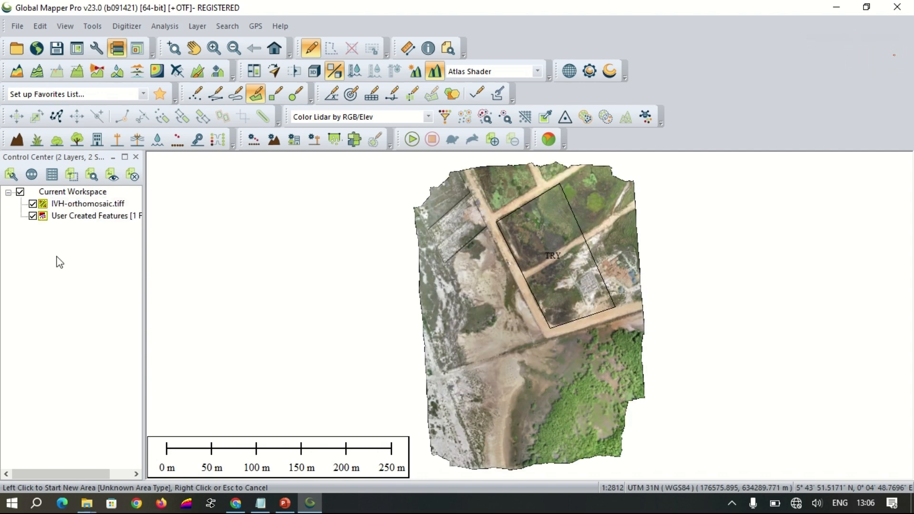
mouse_move(36, 220)
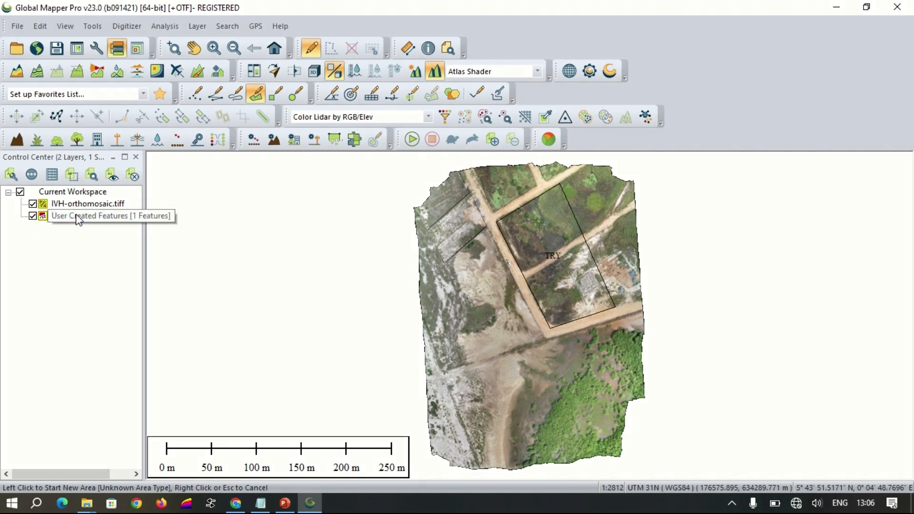
left_click(89, 216)
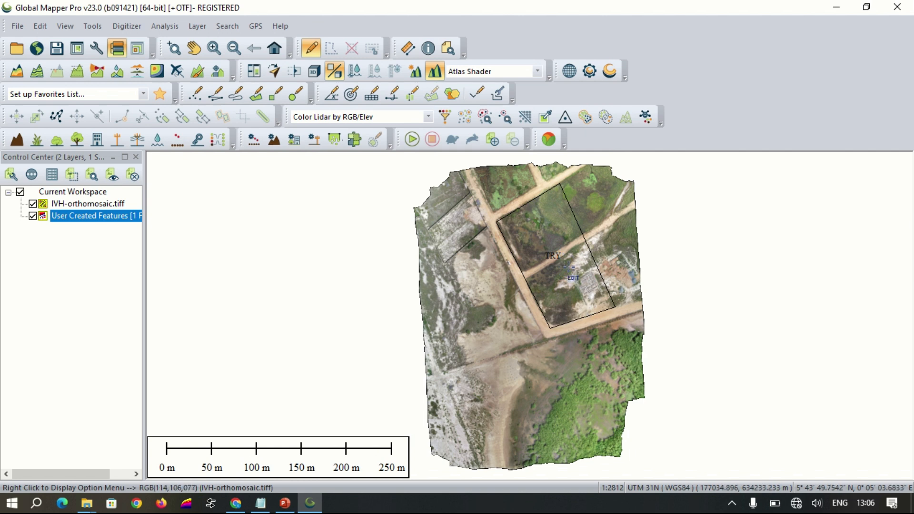
left_click(551, 263)
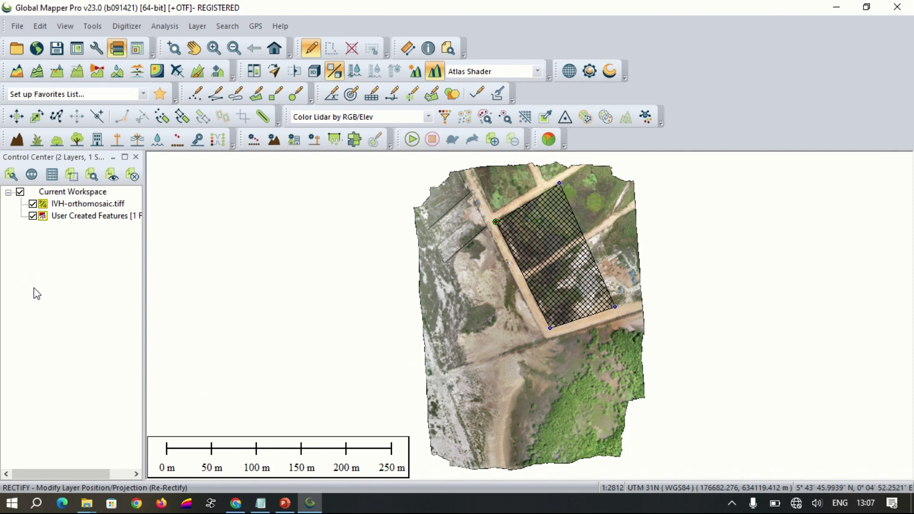
Set the orthomosaic's Raster Options cropping to Crop to Currently Selected Polygon(s) and apply it.
double_click(88, 204)
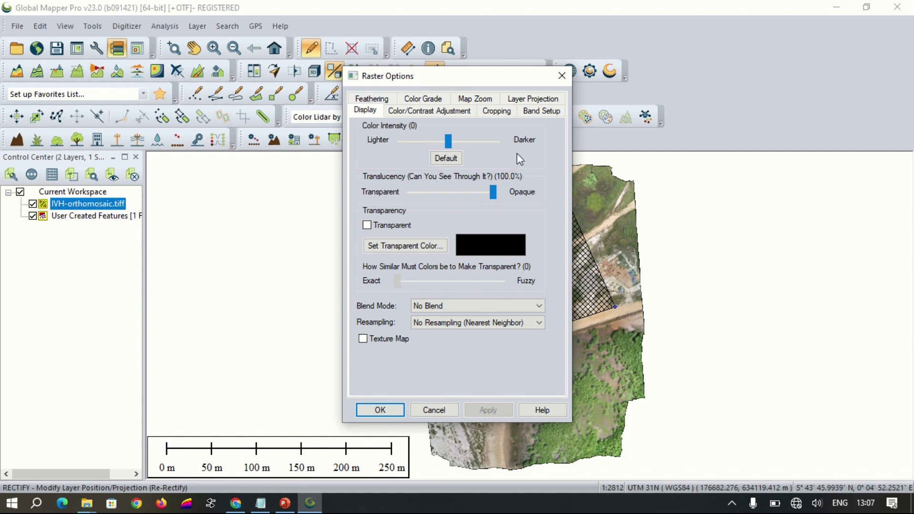
left_click(496, 110)
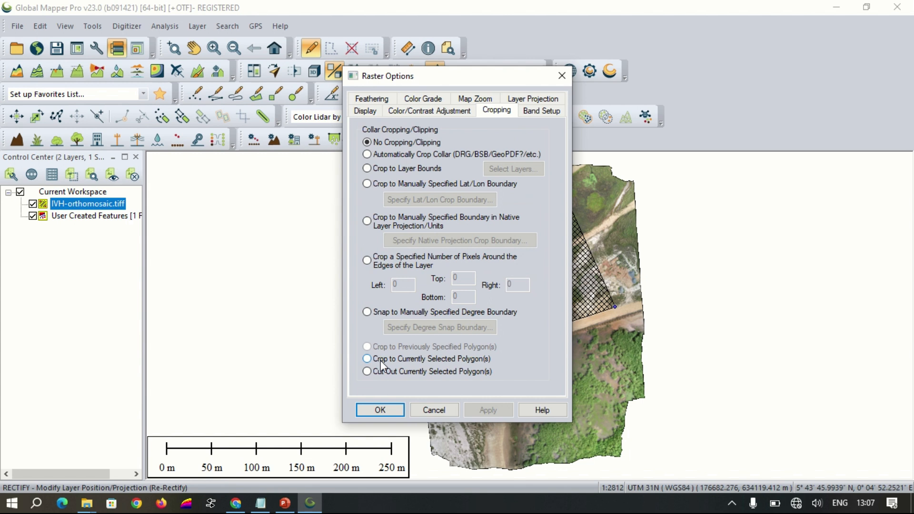
left_click(368, 360)
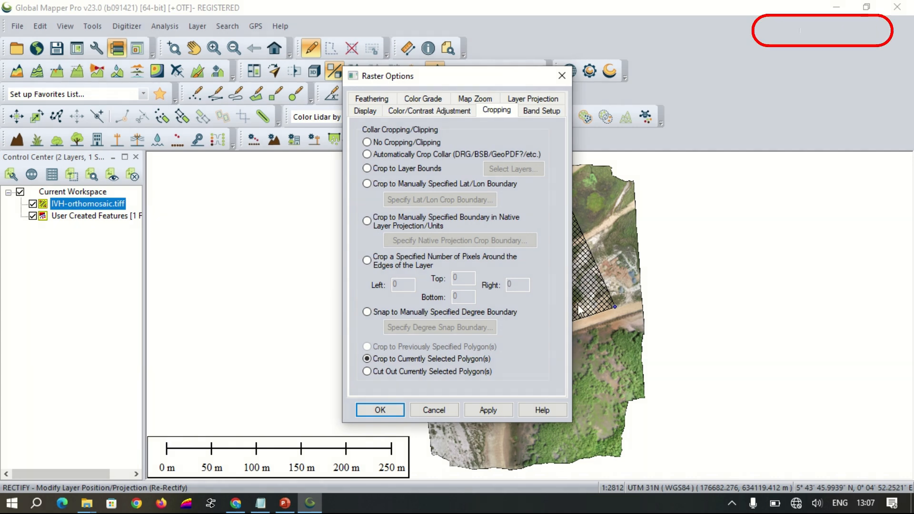
left_click(487, 410)
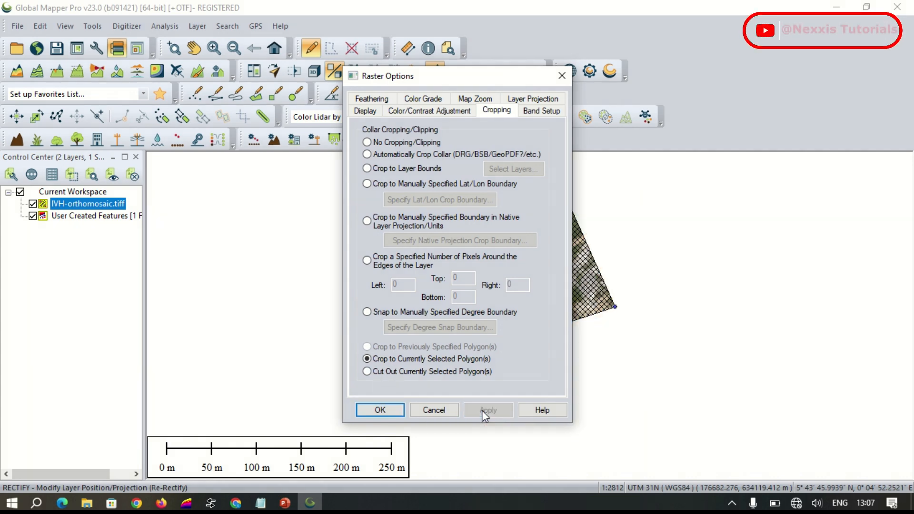
left_click(380, 409)
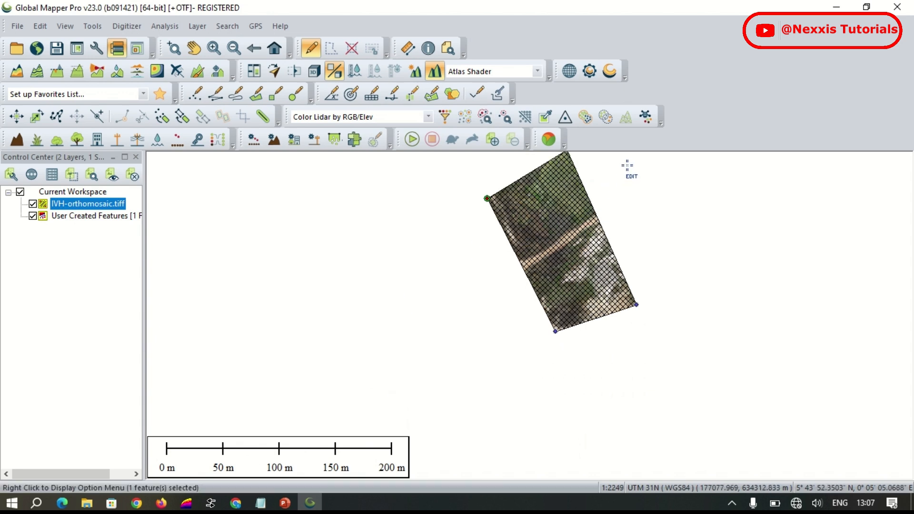
scroll("down", 3)
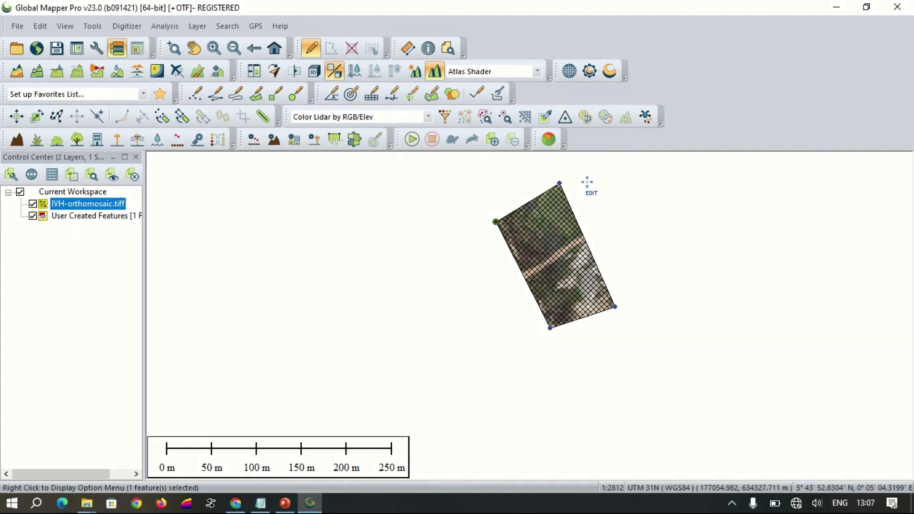
mouse_move(590, 259)
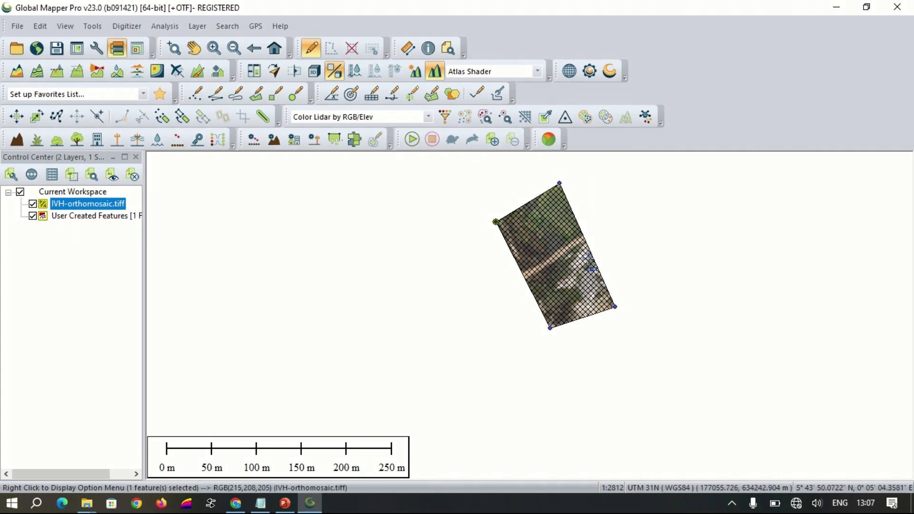
mouse_move(591, 264)
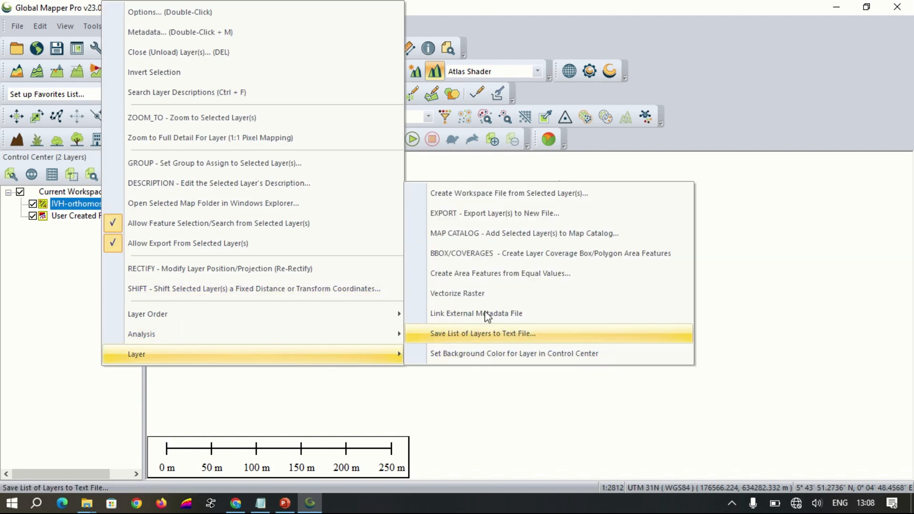
Export the cropped orthomosaic layer to a new file with GeoTIFF as the format.
left_click(482, 334)
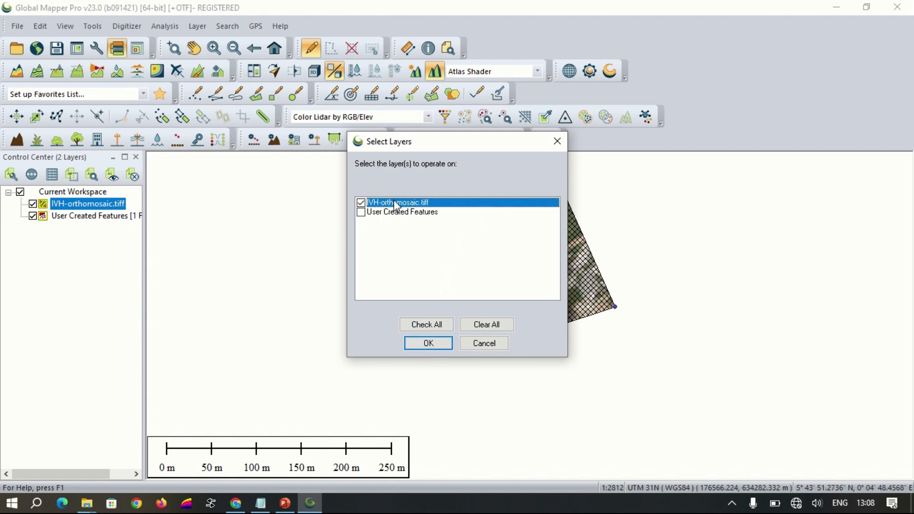
mouse_move(428, 343)
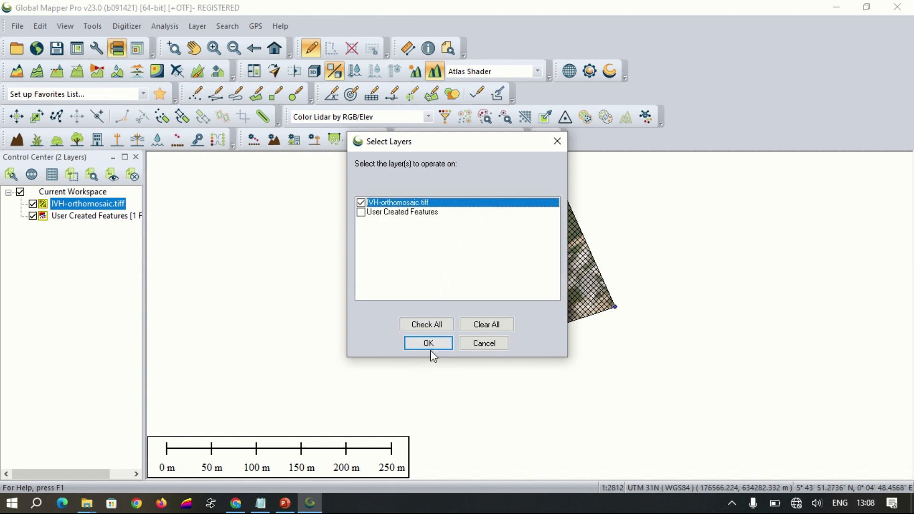
left_click(427, 343)
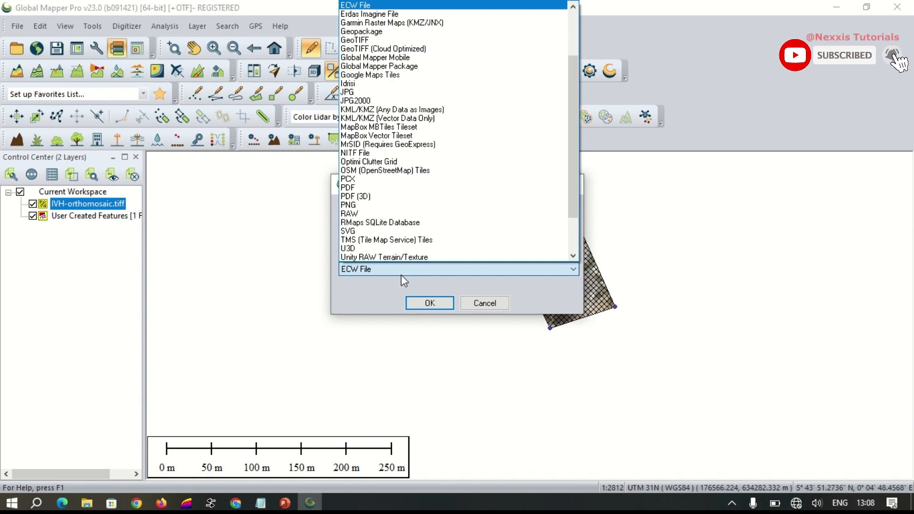
left_click(394, 23)
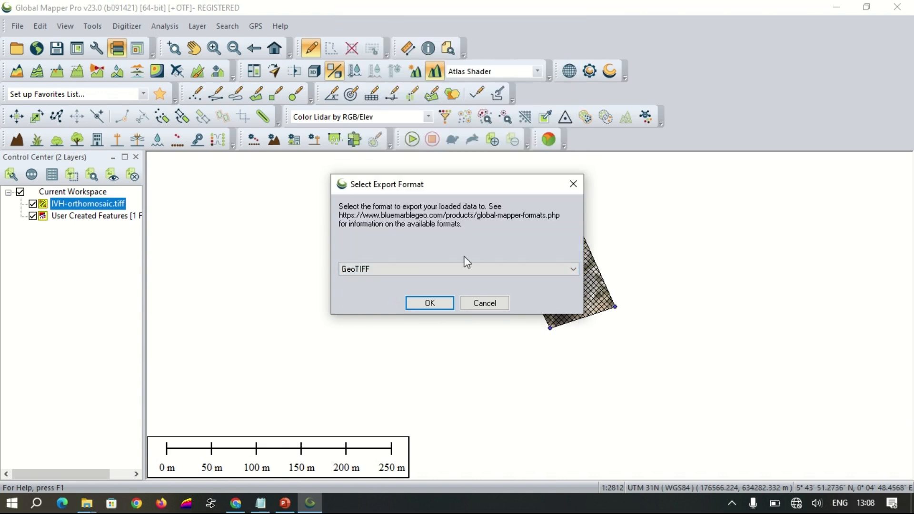
left_click(429, 303)
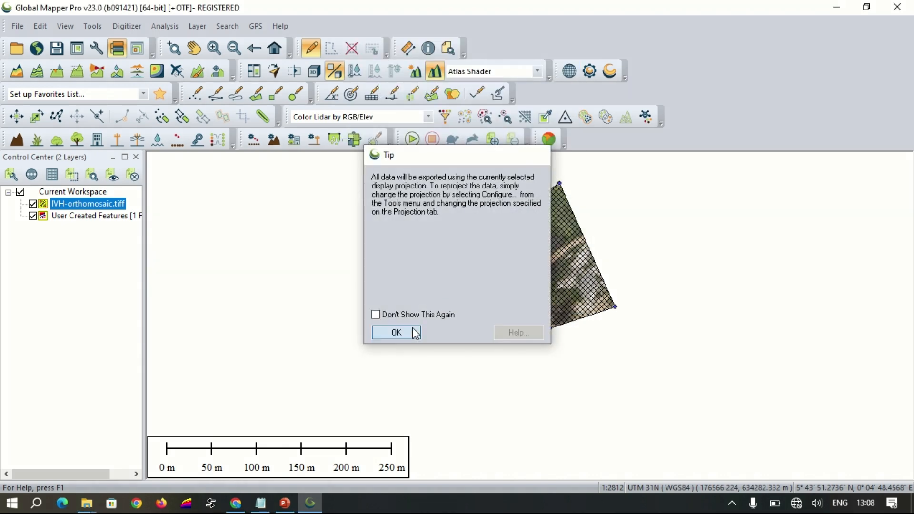
Dismiss the projection tip and accept the default GeoTIFF export options.
left_click(397, 332)
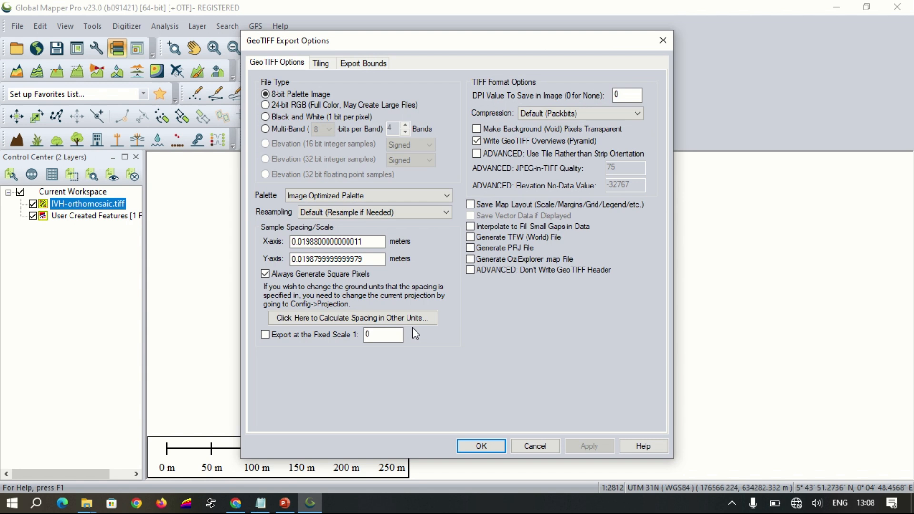
mouse_move(418, 335)
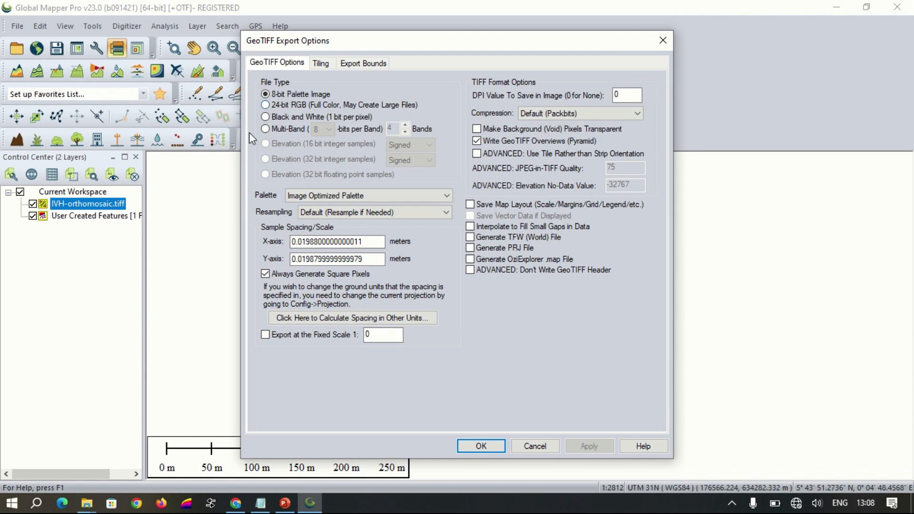
mouse_move(426, 337)
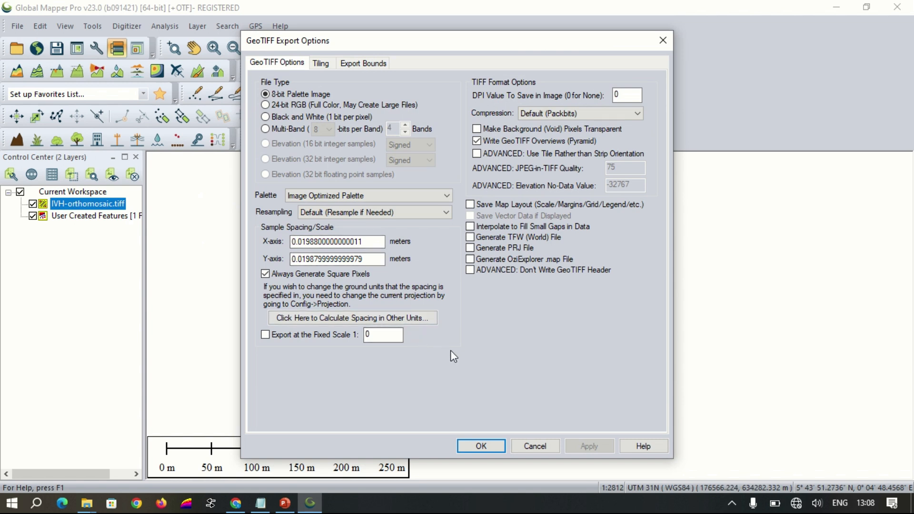
mouse_move(485, 382)
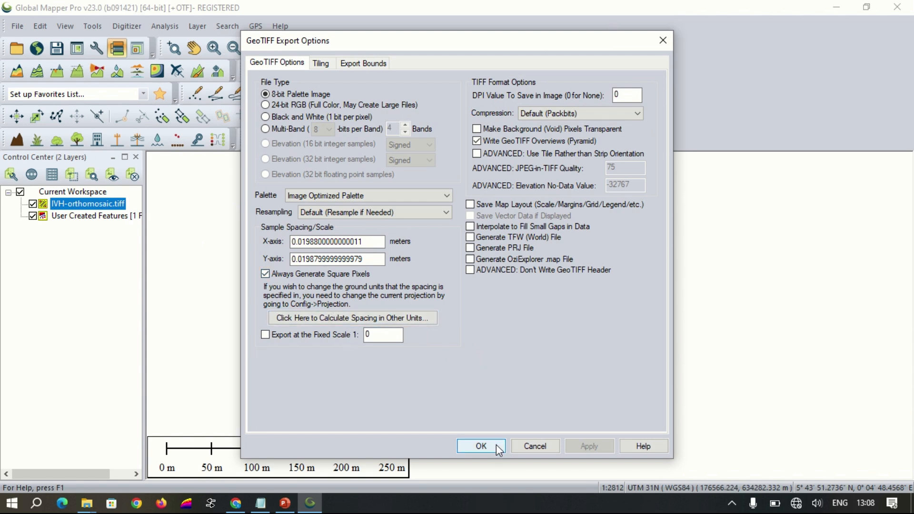
left_click(480, 446)
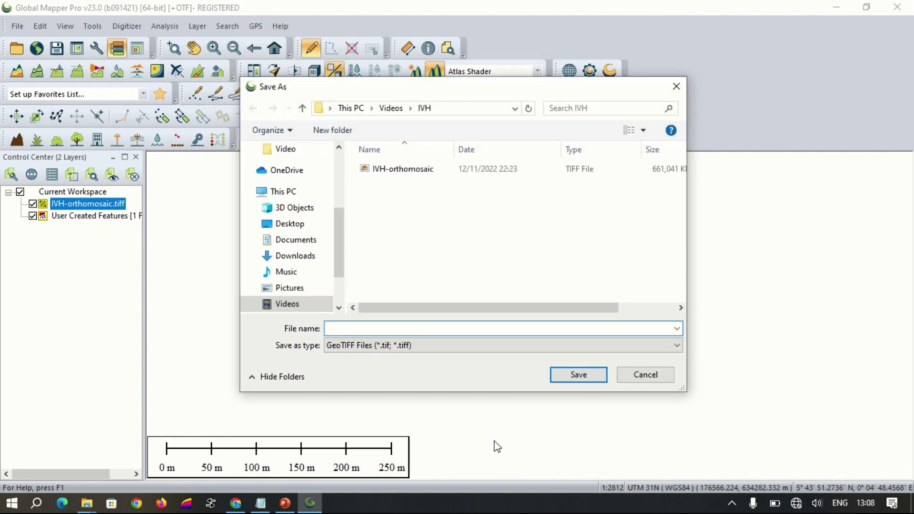
mouse_move(413, 177)
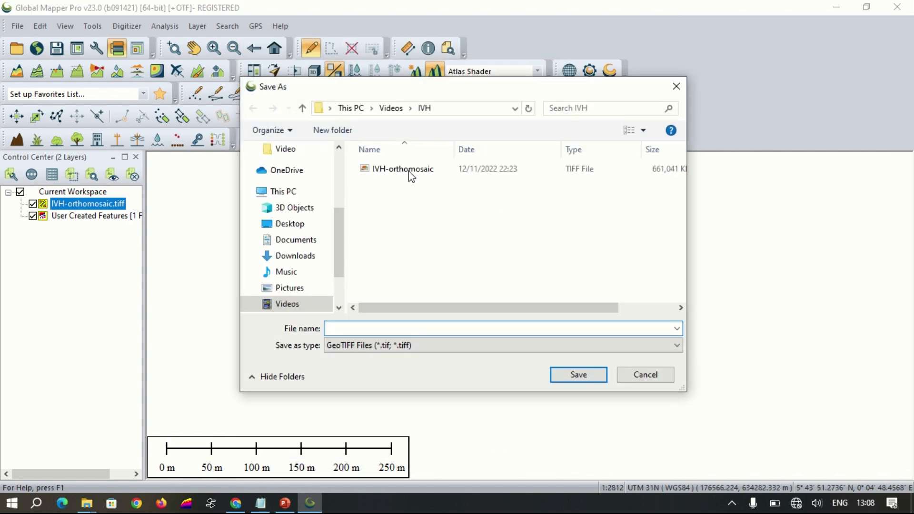
Save the exported GeoTIFF as IVH_CROP in the IVH folder.
type("IVH-or")
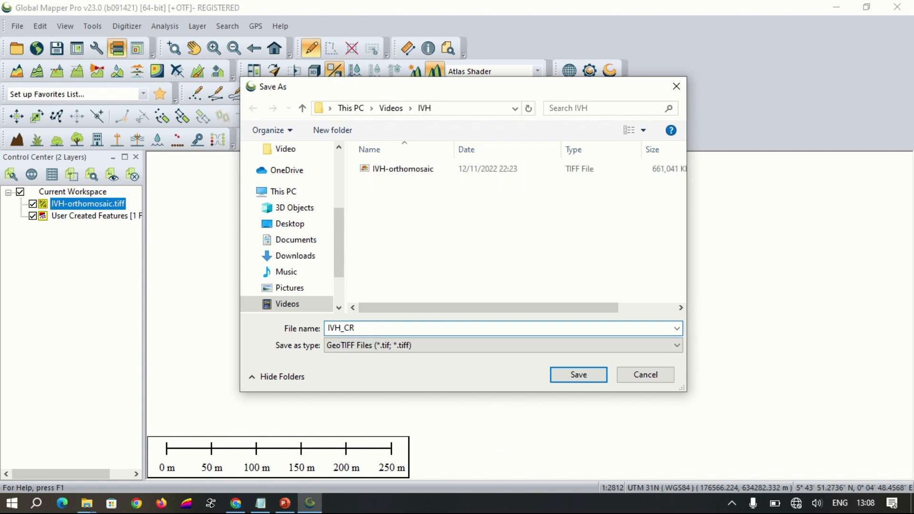
left_click(577, 375)
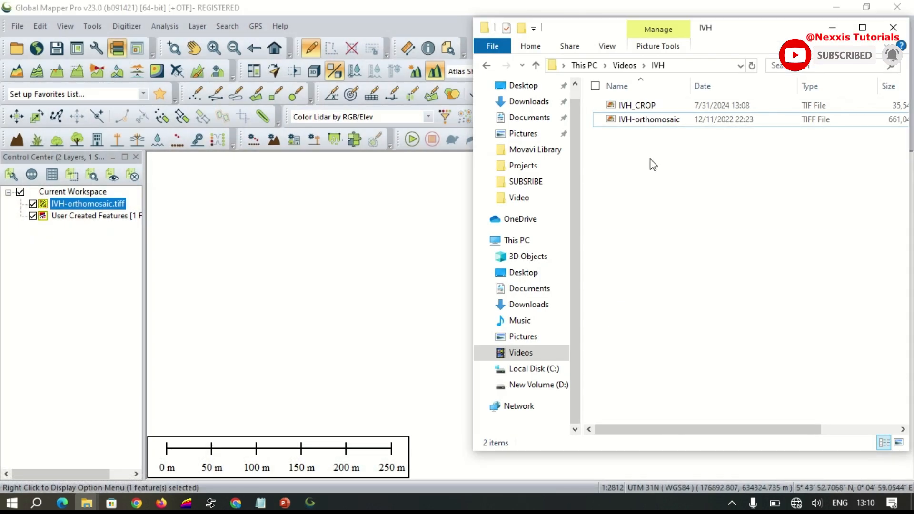
Unload all layers, then load IVH_CROP and the original orthomosaic together into the workspace.
left_click(649, 119)
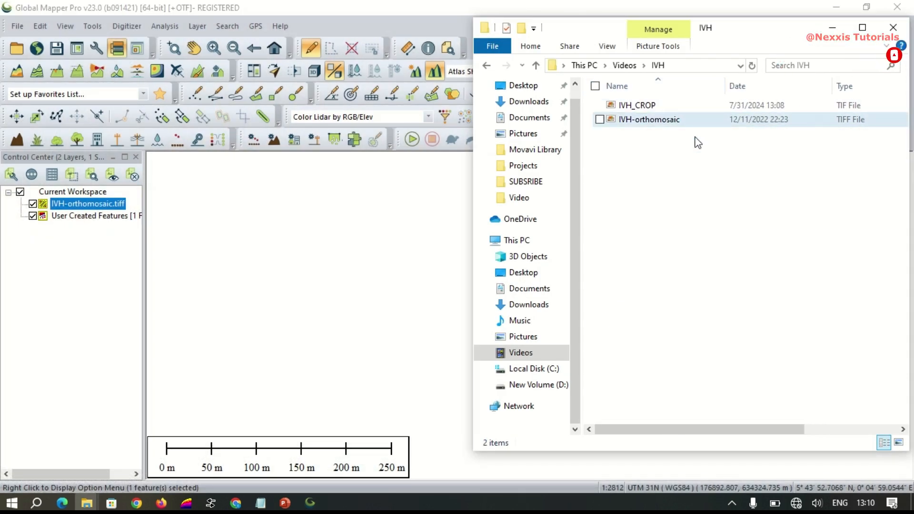
left_click(637, 104)
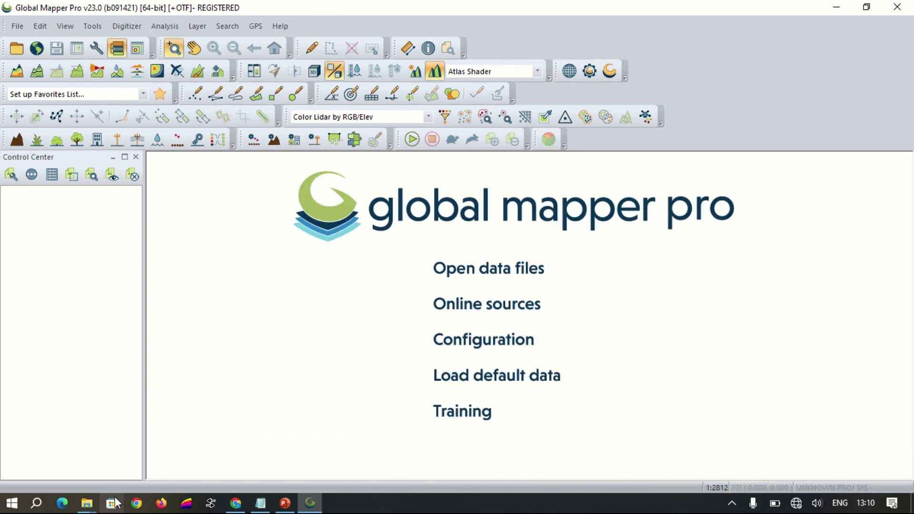
left_click(86, 503)
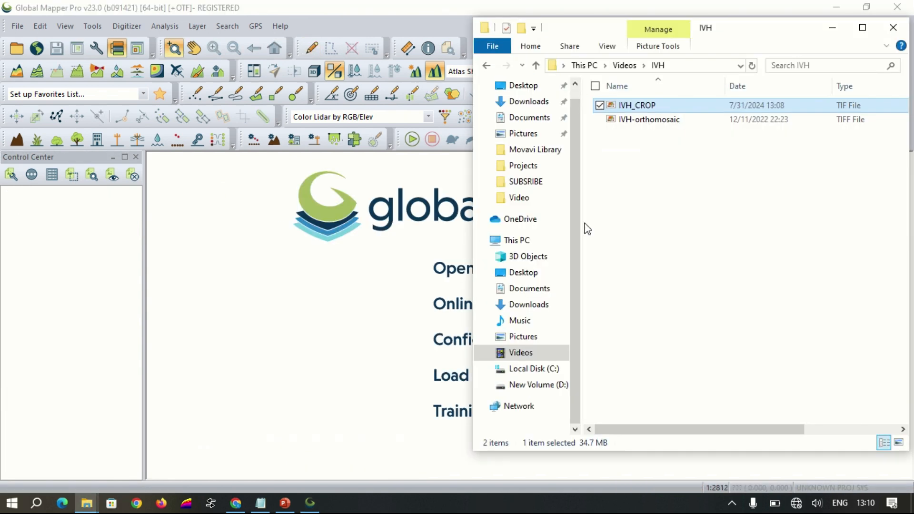
mouse_move(656, 120)
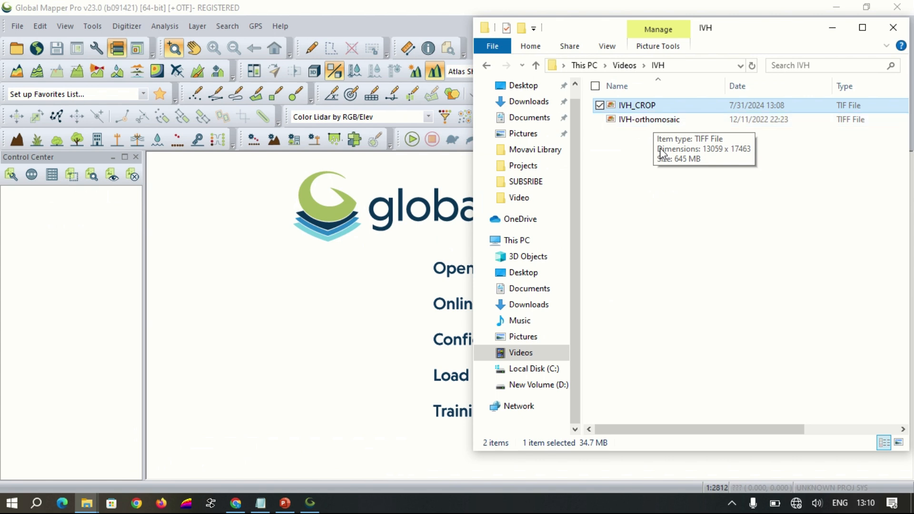
left_click(649, 120)
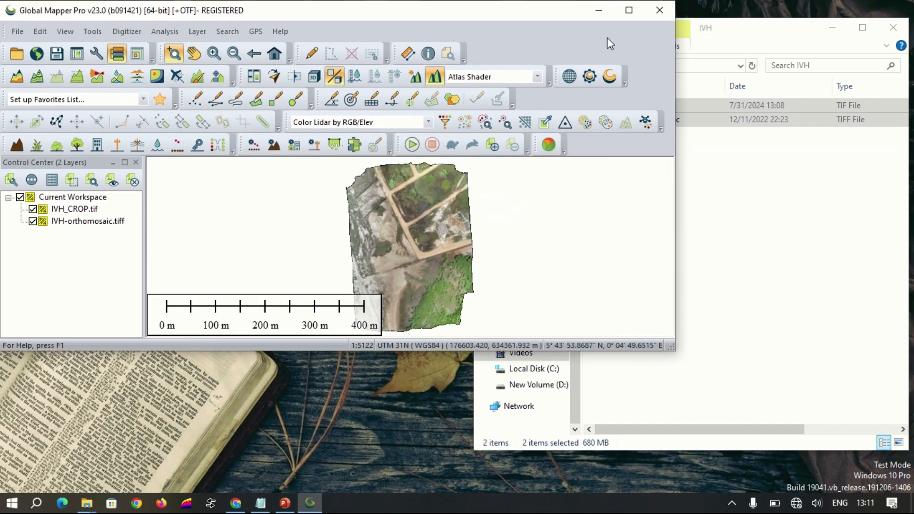
left_click(629, 10)
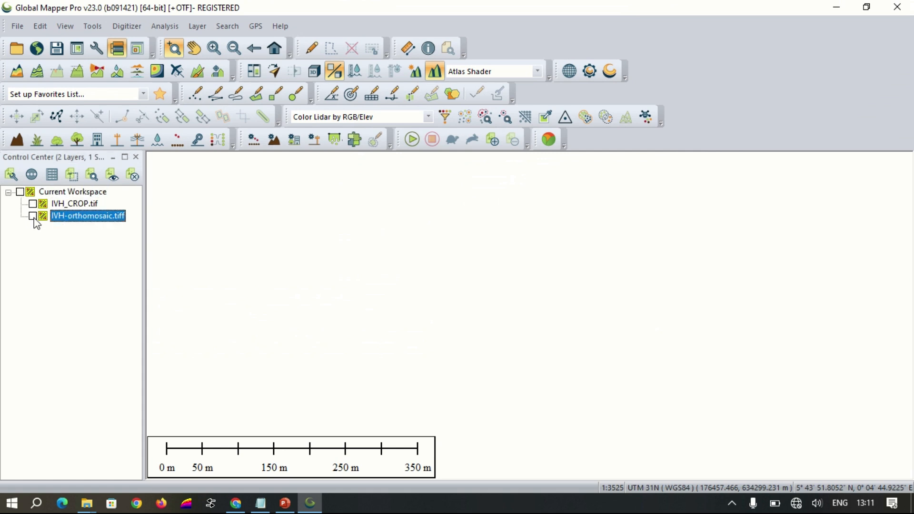
Hide the IVH-orthomosaic.tiff layer in the Control Center so only IVH_CROP.tif remains visible.
left_click(33, 216)
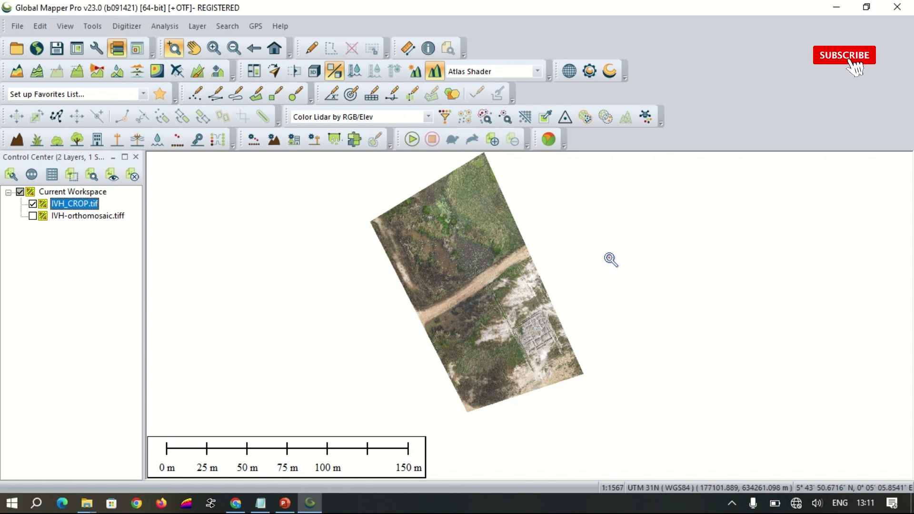
left_click(844, 55)
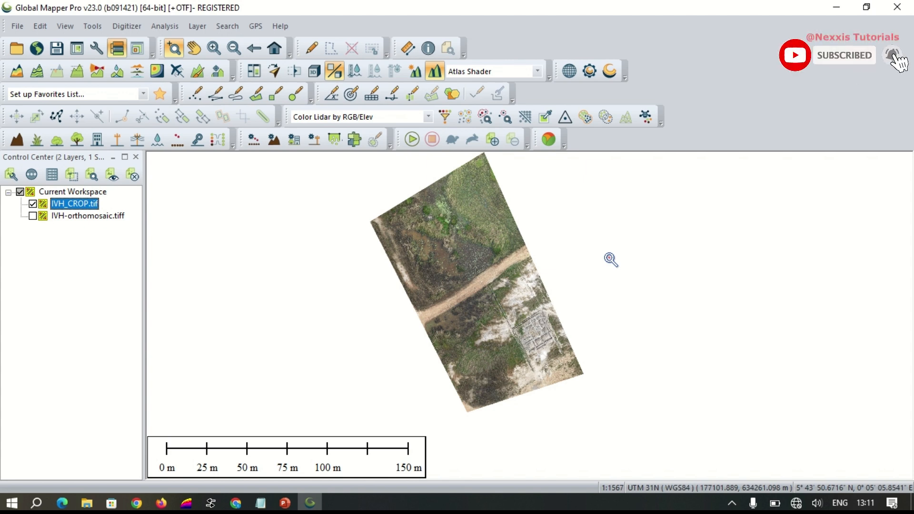